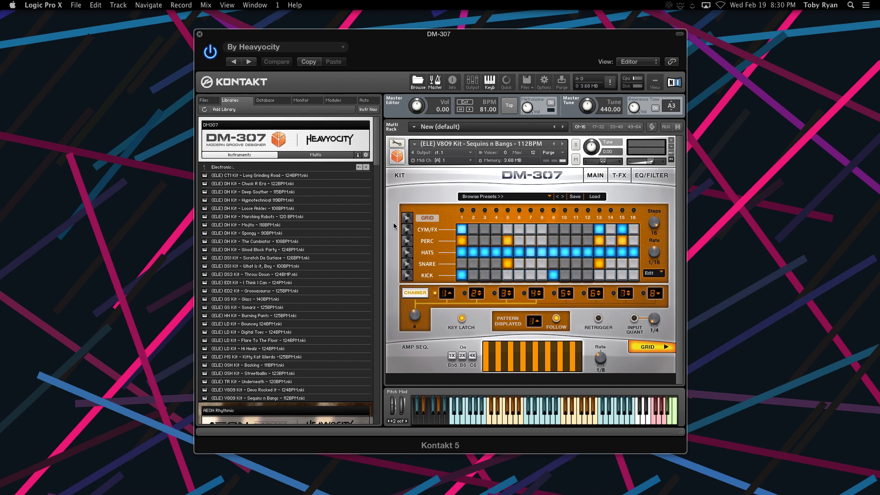
{"action": "mouse_move", "coordinate": [434, 224]}
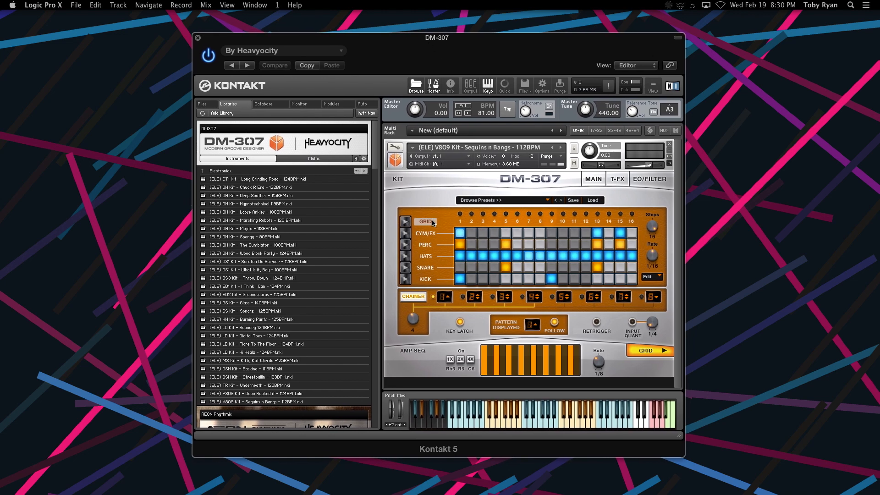
{"action": "mouse_move", "coordinate": [443, 62]}
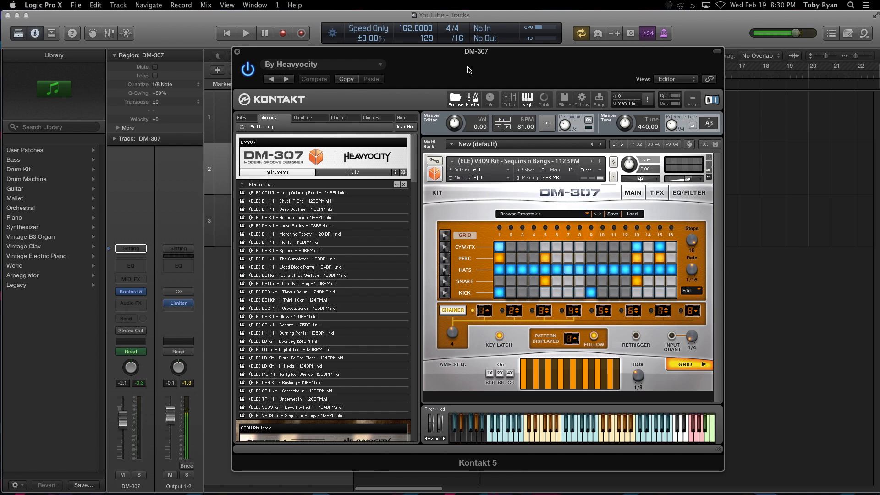
Step: Review the plugin's Engine options, then launch standalone Kontakt 5 via Spotlight ('ko')
{"action": "left_click", "coordinate": [581, 99]}
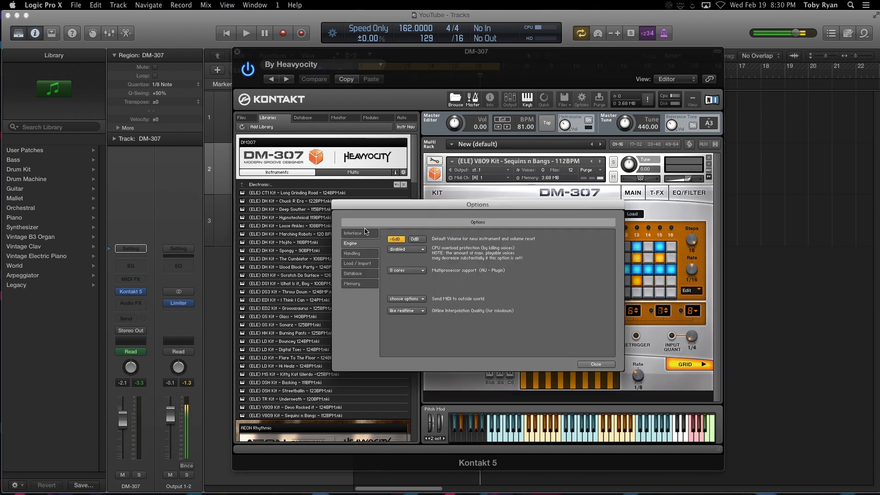
{"action": "mouse_move", "coordinate": [347, 300]}
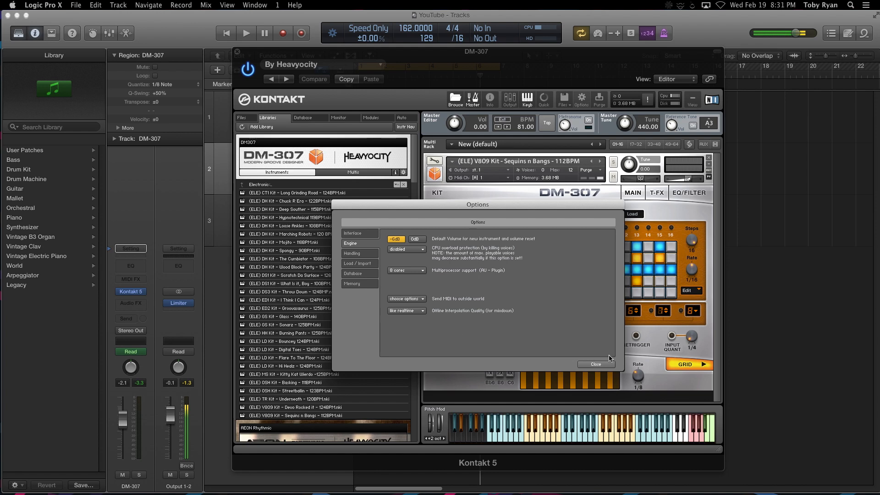
{"action": "type", "text": "ko"}
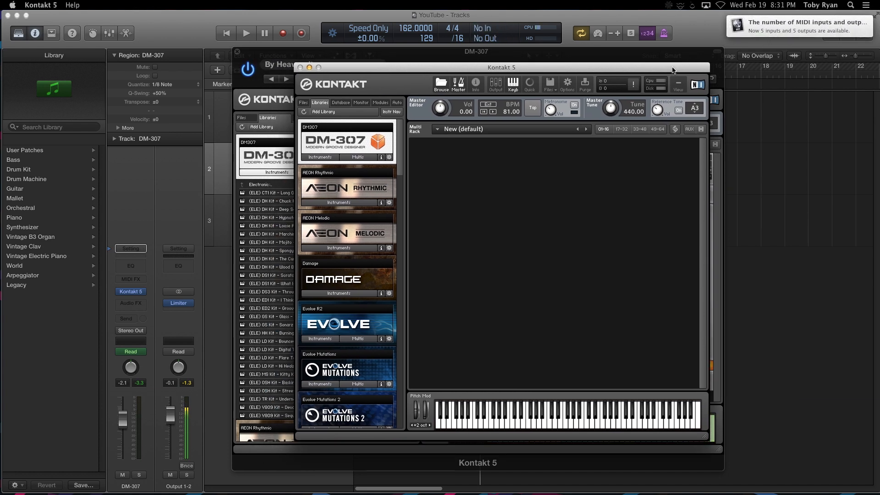
Step: Set standalone Kontakt's 'Send MIDI to outside world' option to incoming notes
{"action": "left_click_drag", "start_coordinate": [505, 68], "coordinate": [555, 50]}
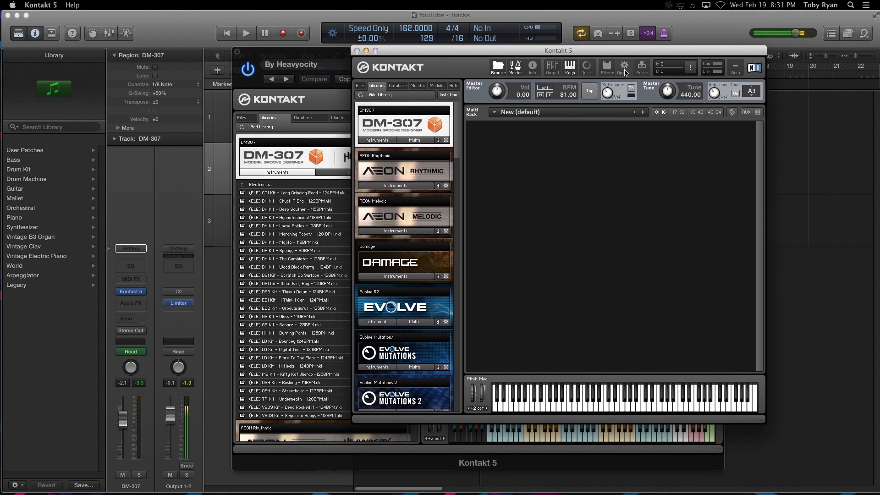
{"action": "left_click", "coordinate": [623, 66]}
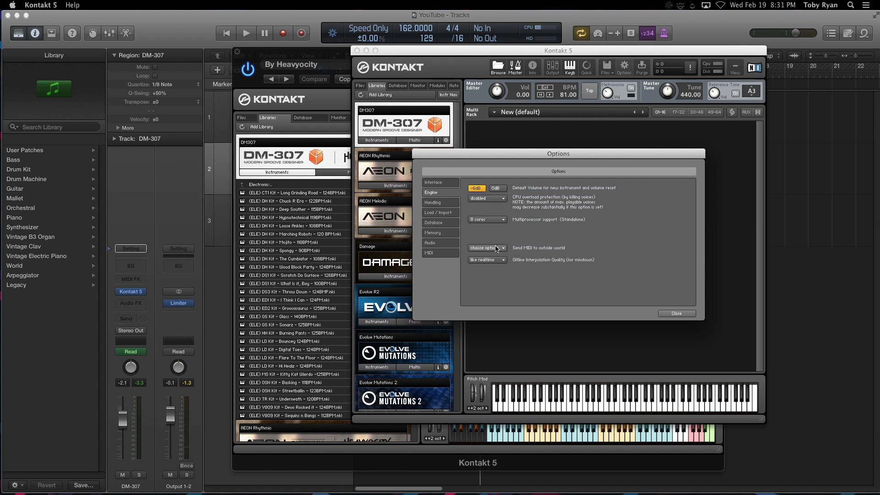
{"action": "left_click", "coordinate": [485, 247]}
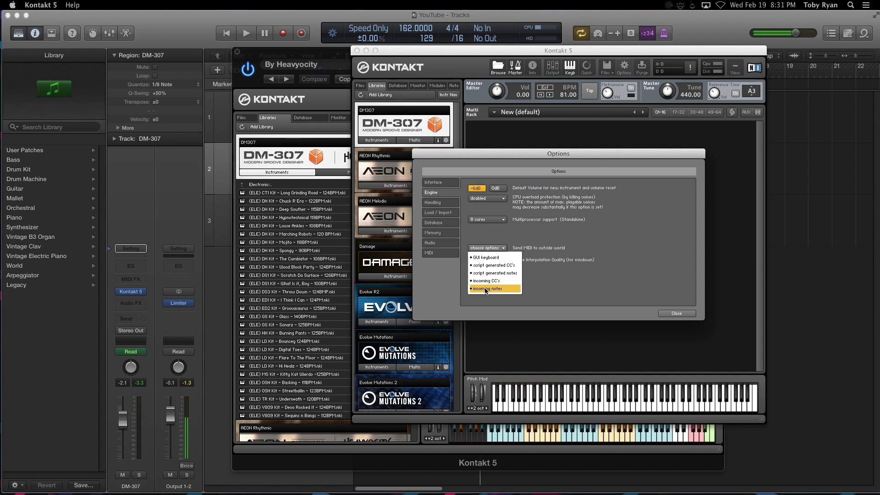
{"action": "left_click", "coordinate": [490, 288]}
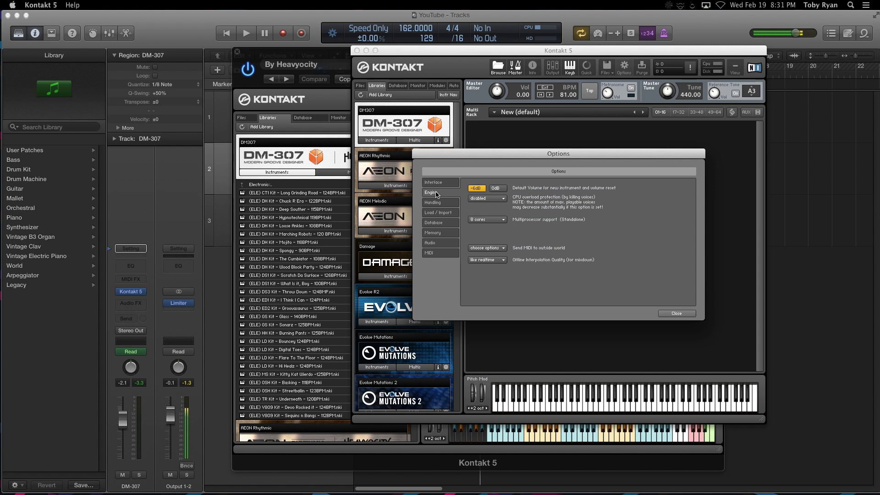
Step: Turn on Kontakt 5 Virtual Output in the MIDI output settings
{"action": "left_click", "coordinate": [429, 253]}
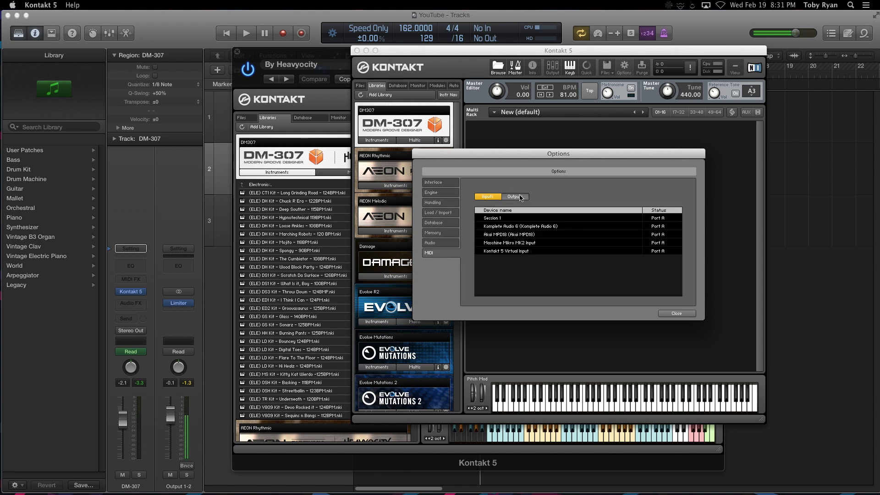
{"action": "left_click", "coordinate": [513, 197]}
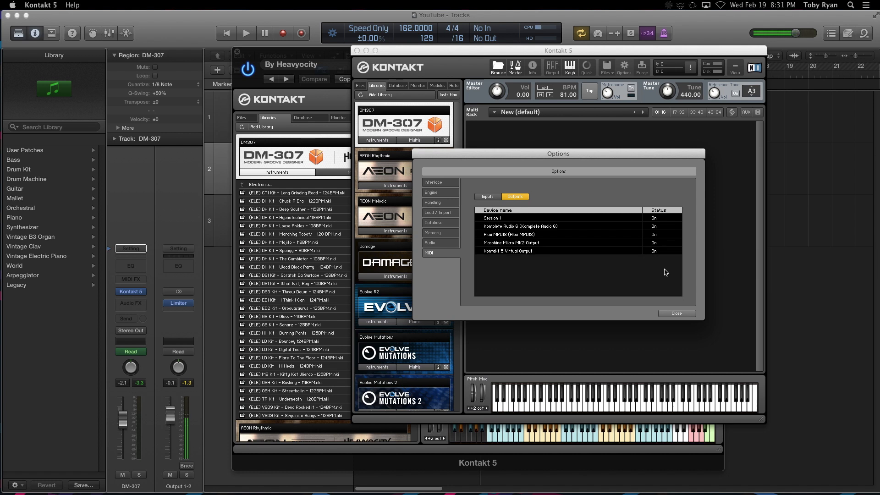
{"action": "left_click", "coordinate": [654, 250]}
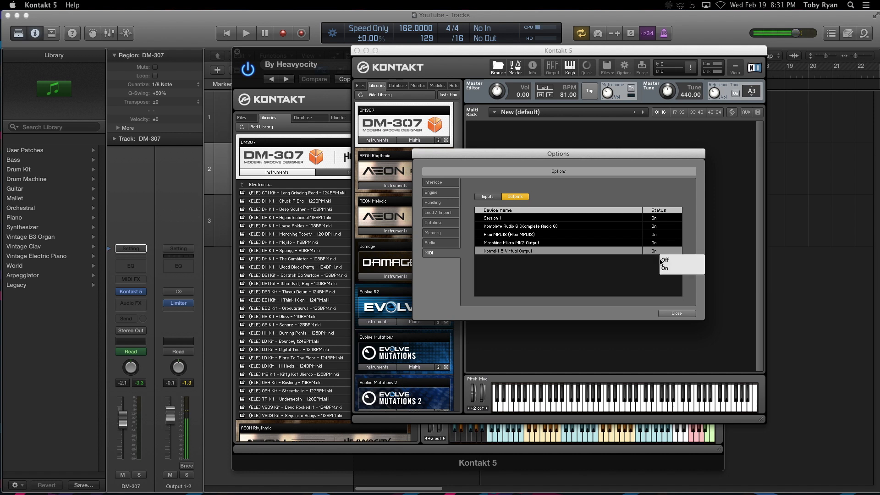
{"action": "left_click", "coordinate": [675, 313]}
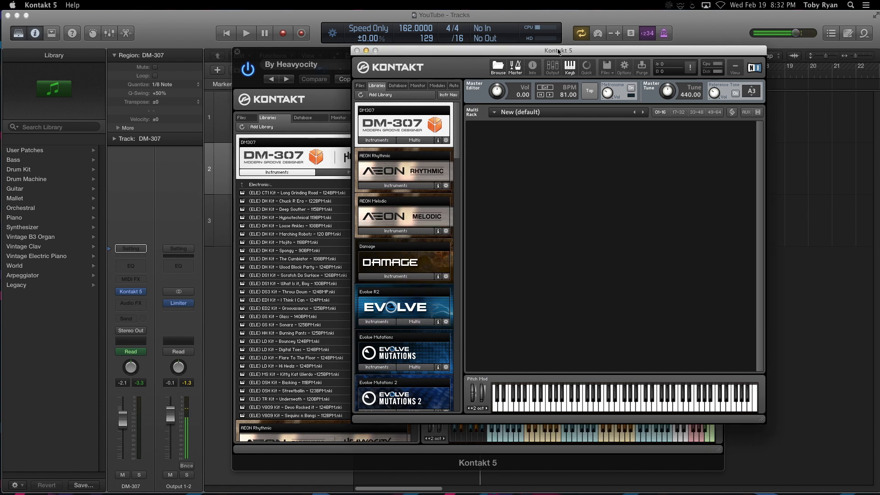
Step: Load the DM-307 V809 Kit - Sequins n Bangs into the standalone Kontakt rack
{"action": "left_click_drag", "start_coordinate": [557, 50], "coordinate": [630, 52]}
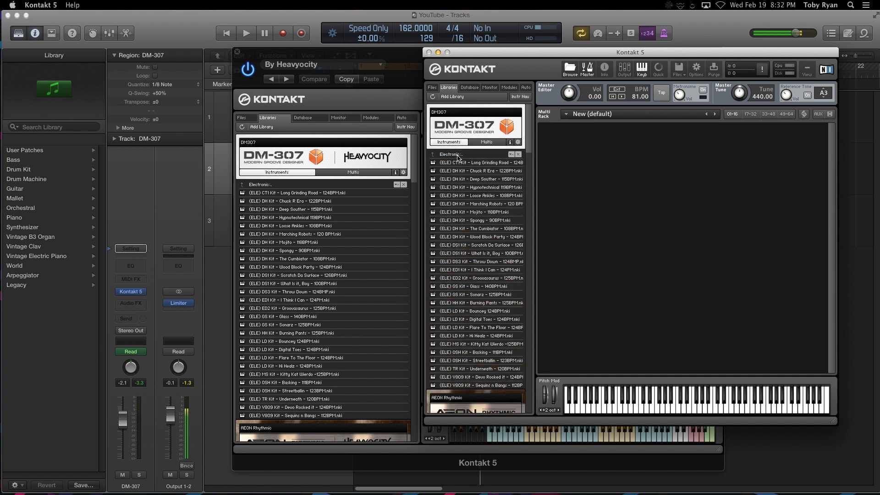
{"action": "mouse_move", "coordinate": [459, 389]}
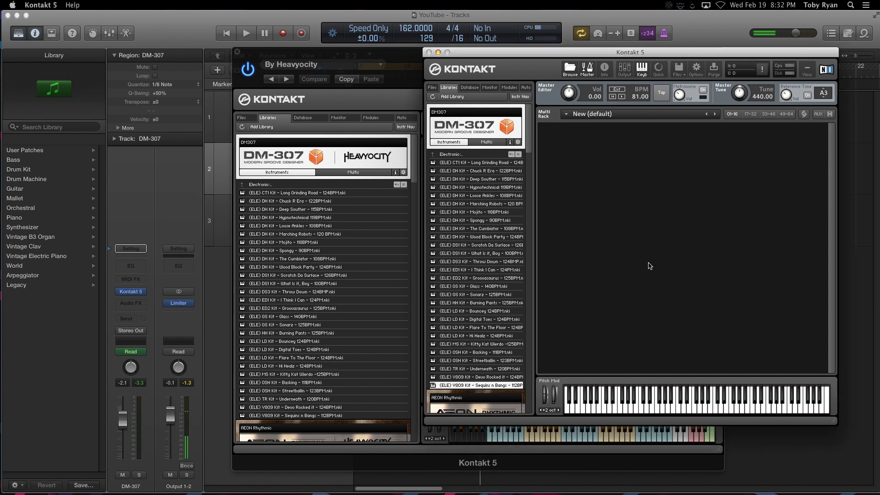
{"action": "double_click", "coordinate": [475, 385]}
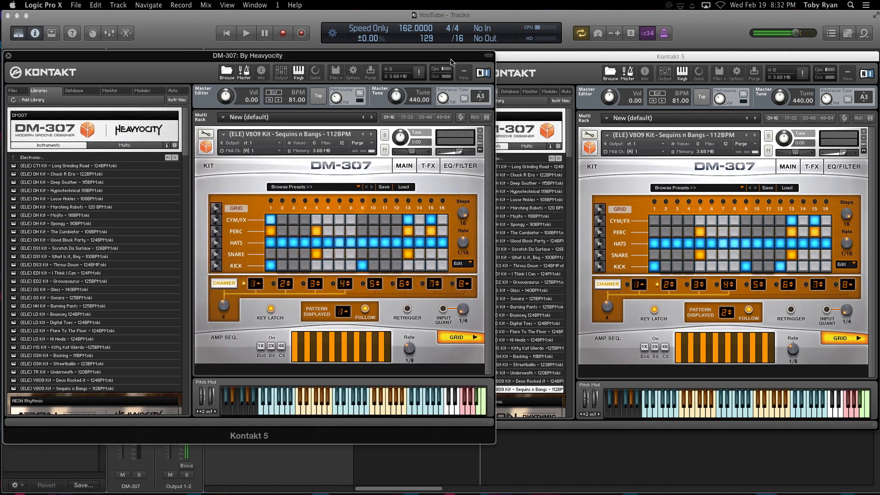
Step: Bring the standalone Kontakt window into focus
{"action": "left_click", "coordinate": [552, 55]}
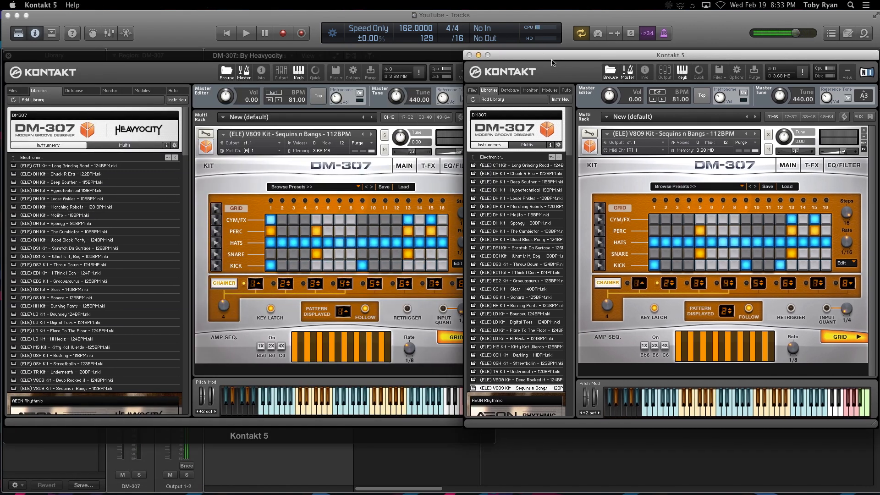
{"action": "mouse_move", "coordinate": [579, 211]}
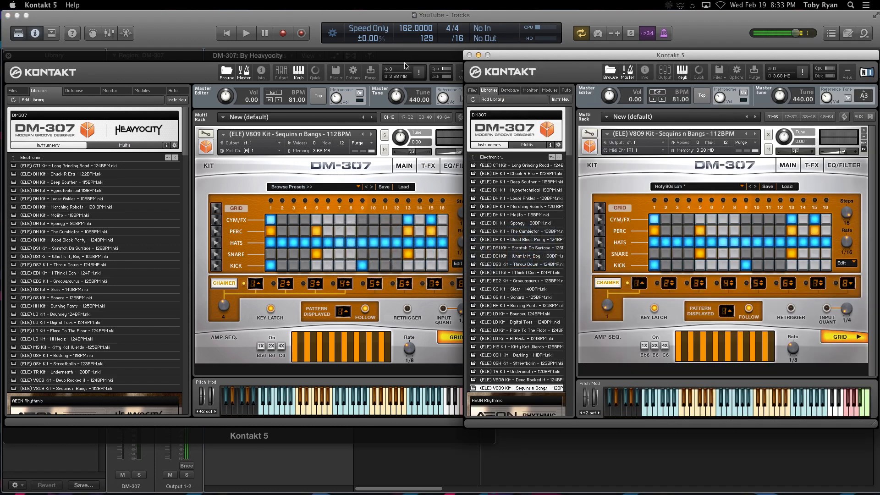
{"action": "mouse_move", "coordinate": [772, 116]}
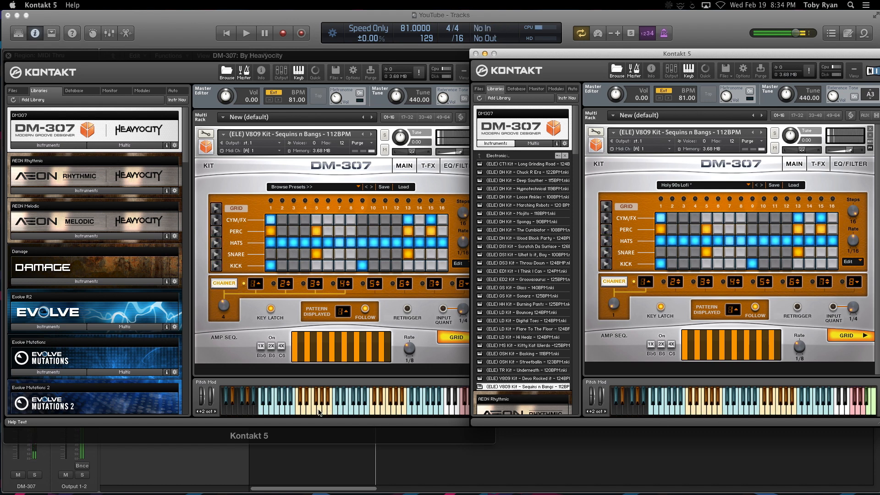
{"action": "mouse_move", "coordinate": [691, 392]}
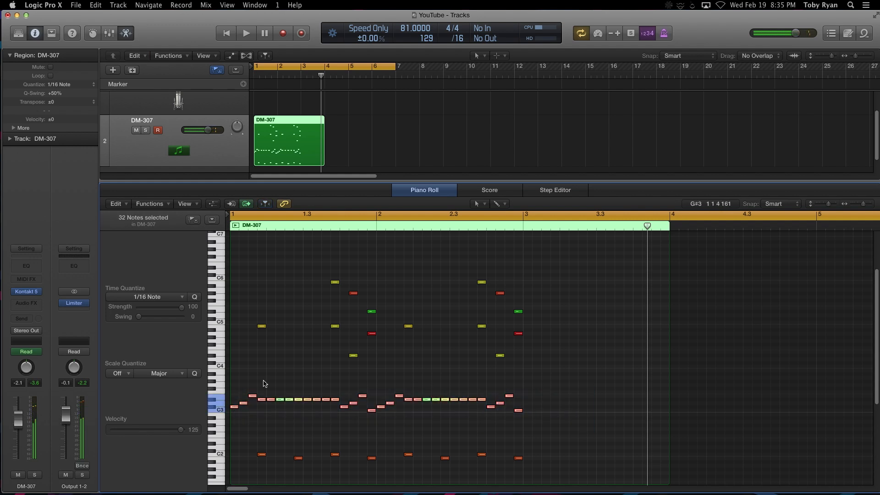
Step: Shift four DM-307 drum notes to a new pitch and audition the pattern
{"action": "left_click_drag", "start_coordinate": [272, 398], "coordinate": [272, 394]}
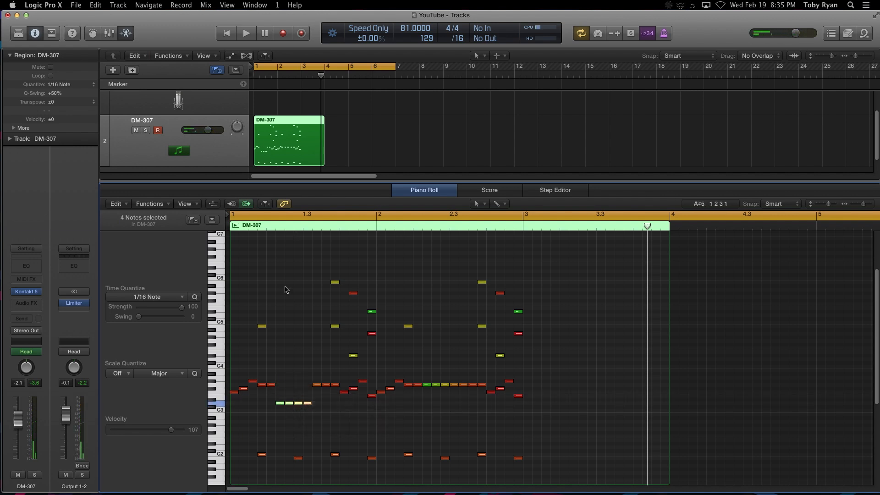
{"action": "left_click", "coordinate": [245, 33]}
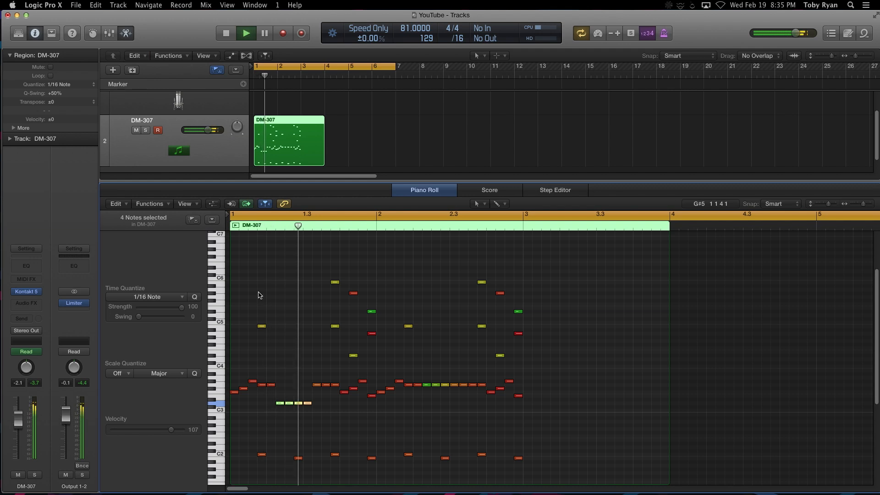
{"action": "left_click", "coordinate": [246, 32]}
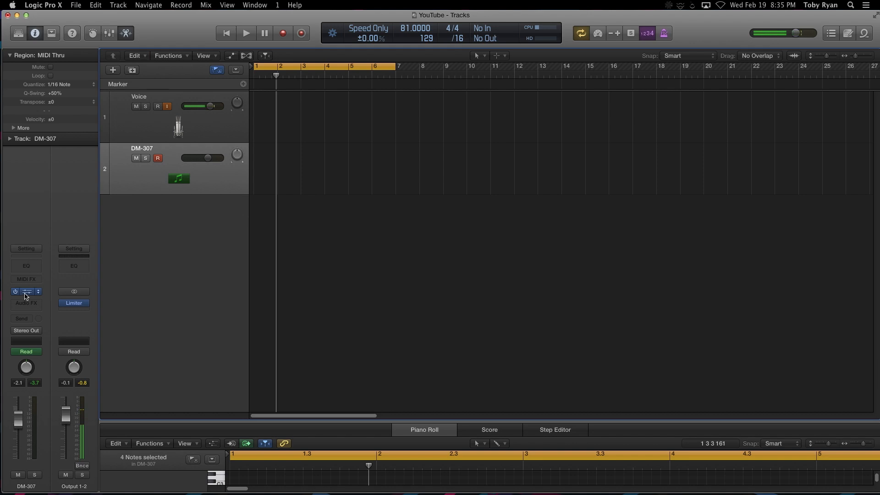
Step: Open the New Track dialog with the + button
{"action": "left_click", "coordinate": [26, 291]}
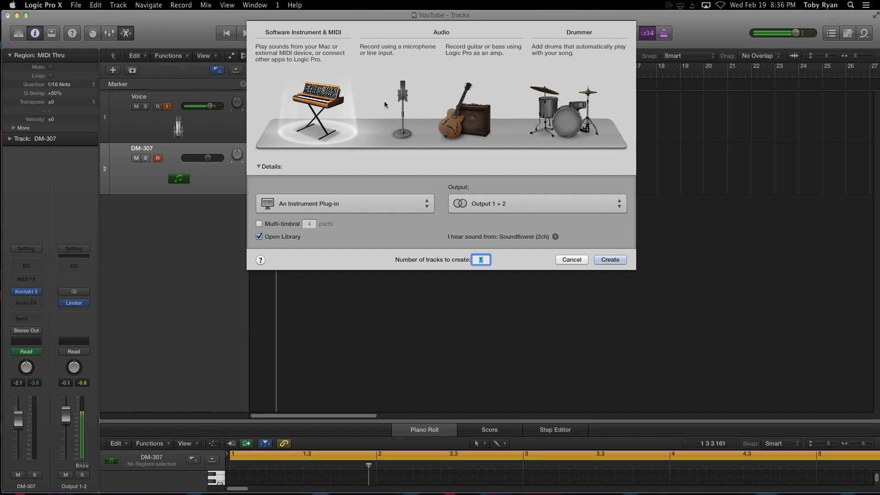
Step: Create audio track Audio 2 and set its input to Bus 64
{"action": "left_click", "coordinate": [609, 260]}
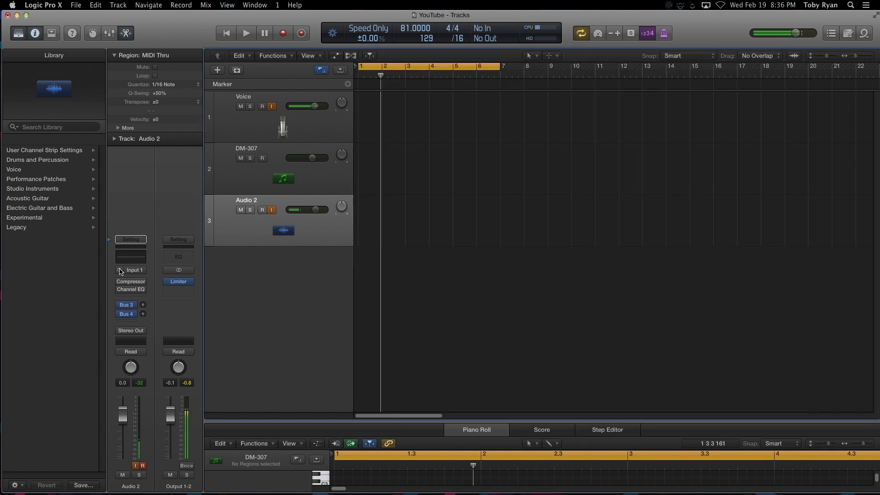
{"action": "left_click", "coordinate": [133, 270]}
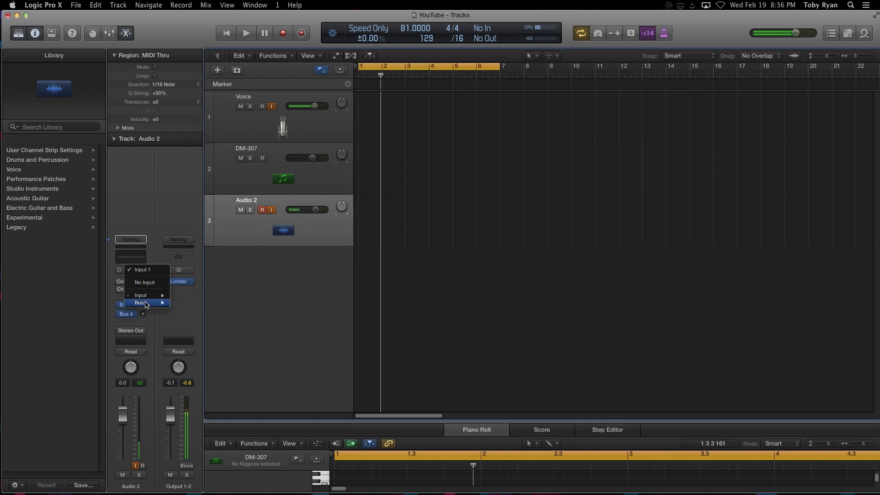
{"action": "mouse_move", "coordinate": [139, 302]}
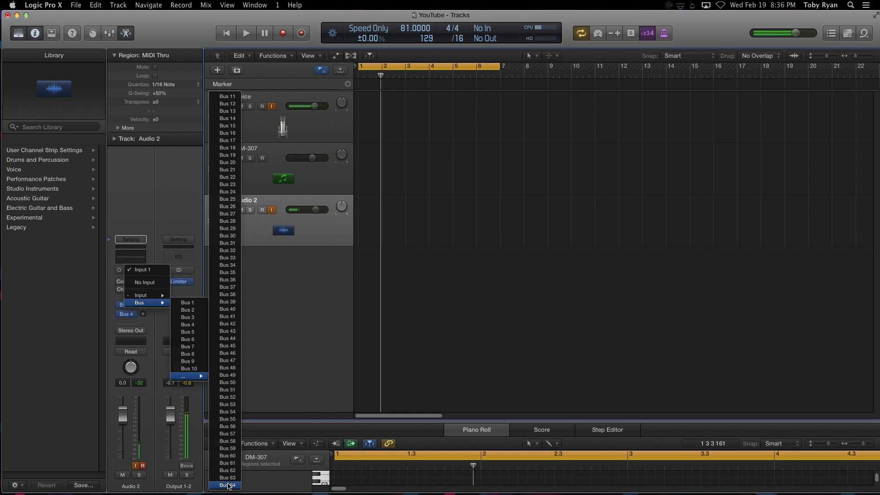
{"action": "left_click", "coordinate": [226, 484]}
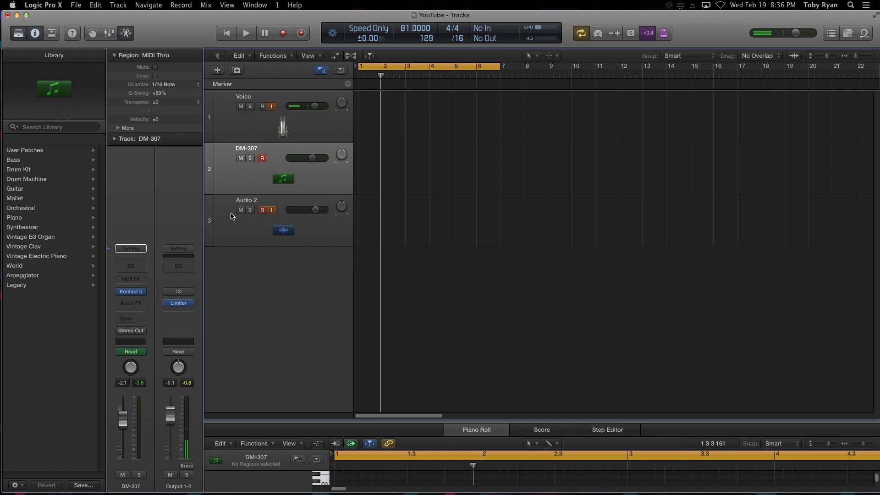
Step: Route the DM-307 track's output to Bus 64
{"action": "left_click", "coordinate": [130, 330]}
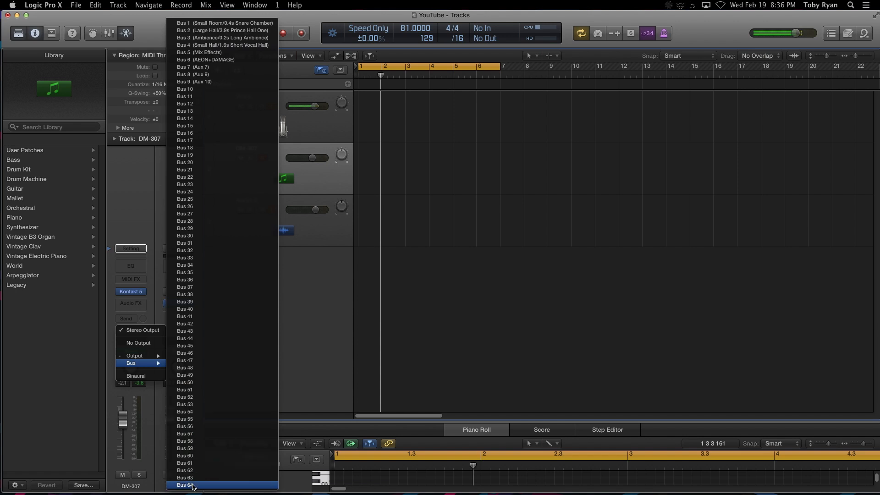
{"action": "left_click", "coordinate": [186, 484]}
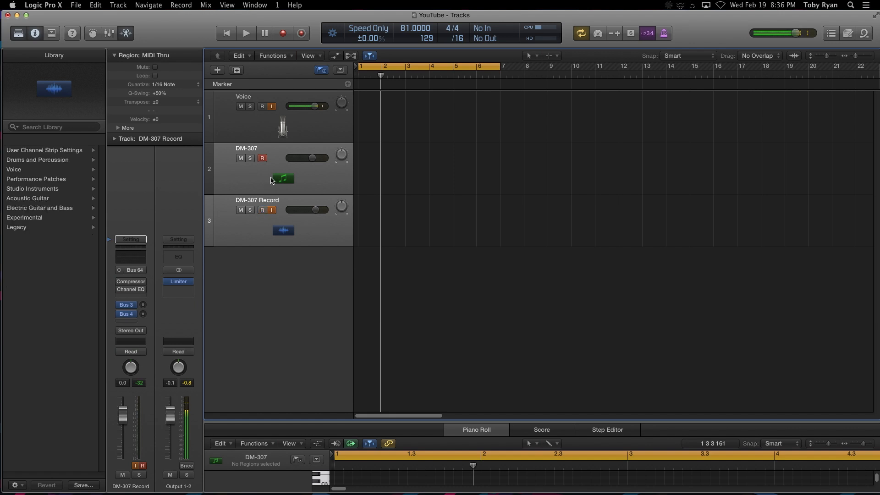
{"action": "mouse_move", "coordinate": [219, 212]}
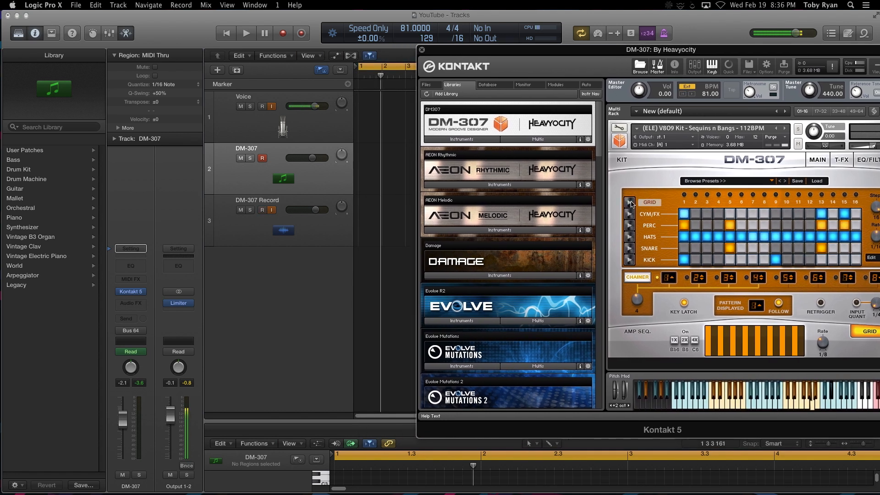
Step: Record a take of the DM-307 pattern onto the DM-307 Record track
{"action": "left_click", "coordinate": [246, 33]}
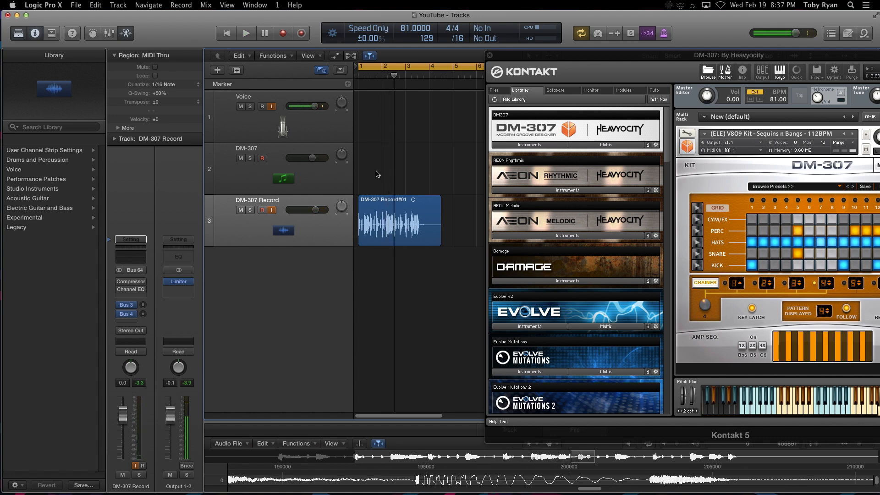
{"action": "left_click", "coordinate": [398, 221]}
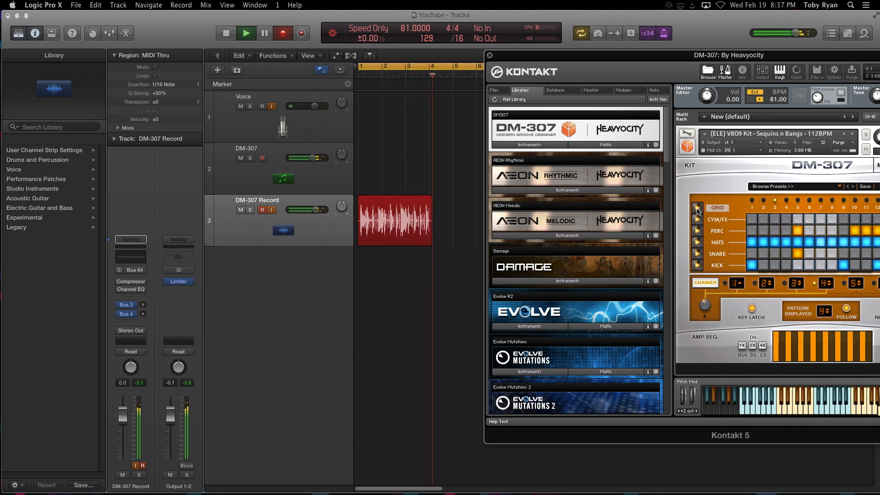
{"action": "left_click", "coordinate": [245, 33]}
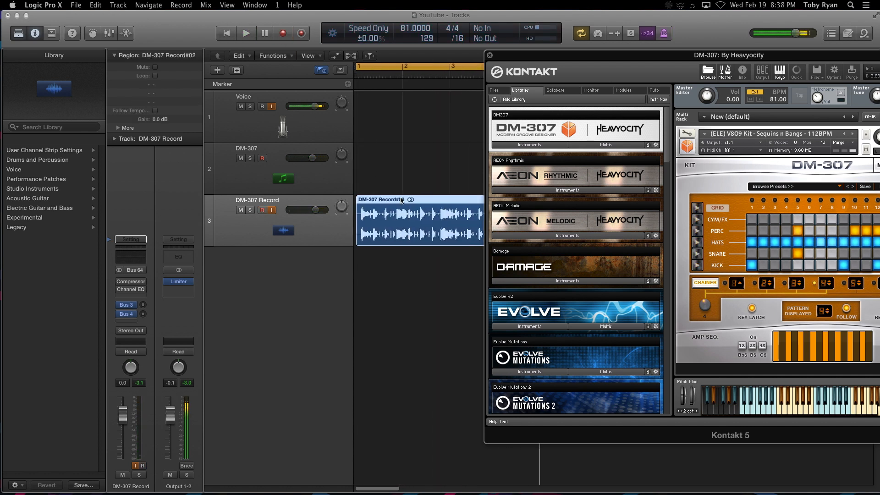
Step: Align DM-307 Record#02 to bar one, play it back, then switch to QuickTime Player
{"action": "left_click", "coordinate": [489, 55]}
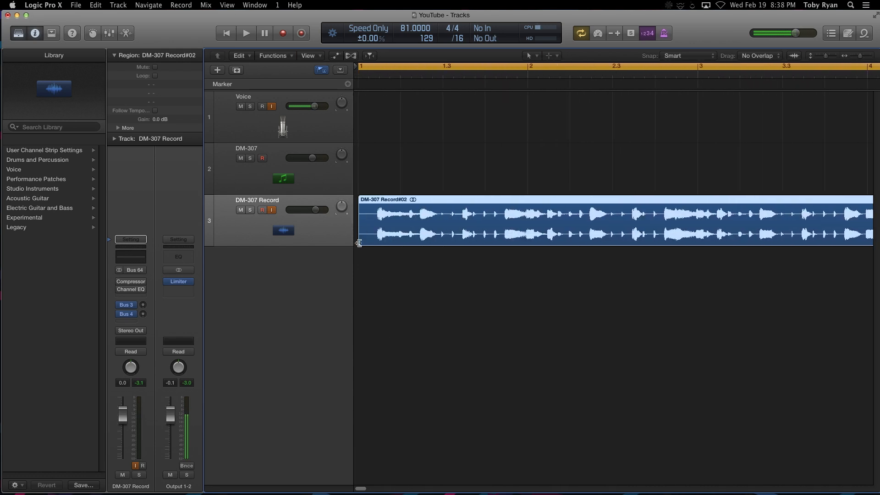
{"action": "left_click_drag", "start_coordinate": [359, 243], "coordinate": [379, 240]}
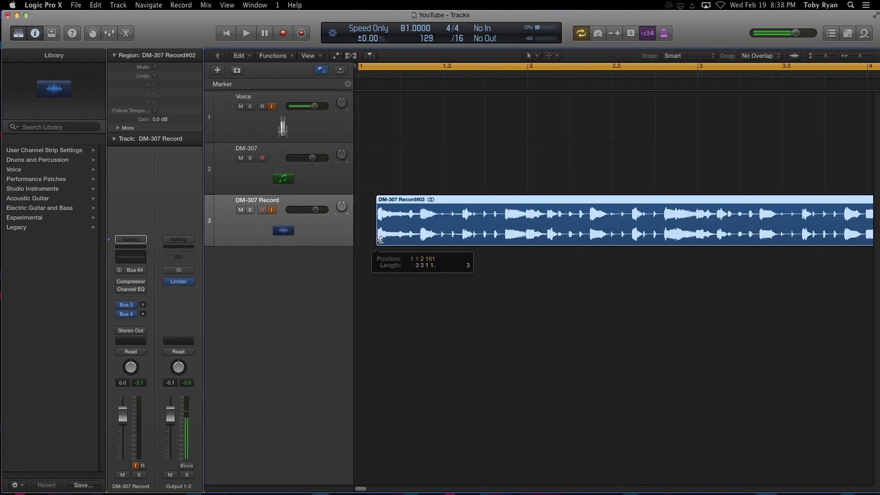
{"action": "left_click", "coordinate": [245, 33]}
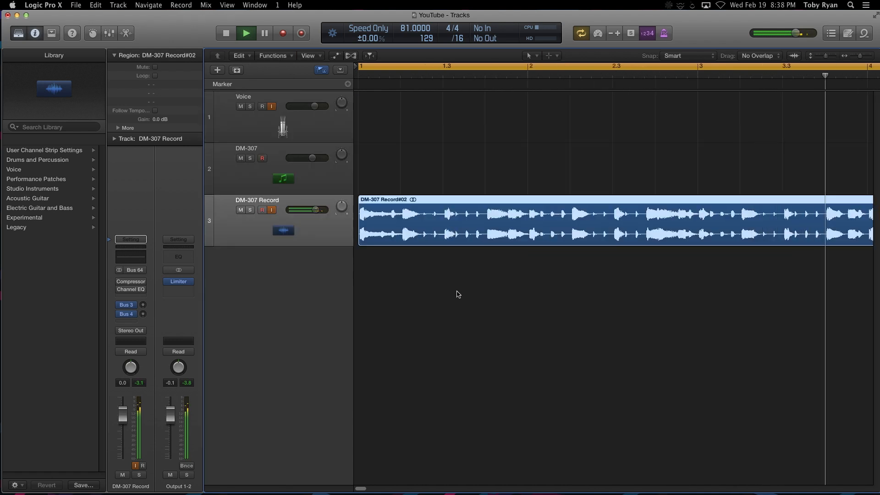
{"action": "left_click", "coordinate": [245, 32]}
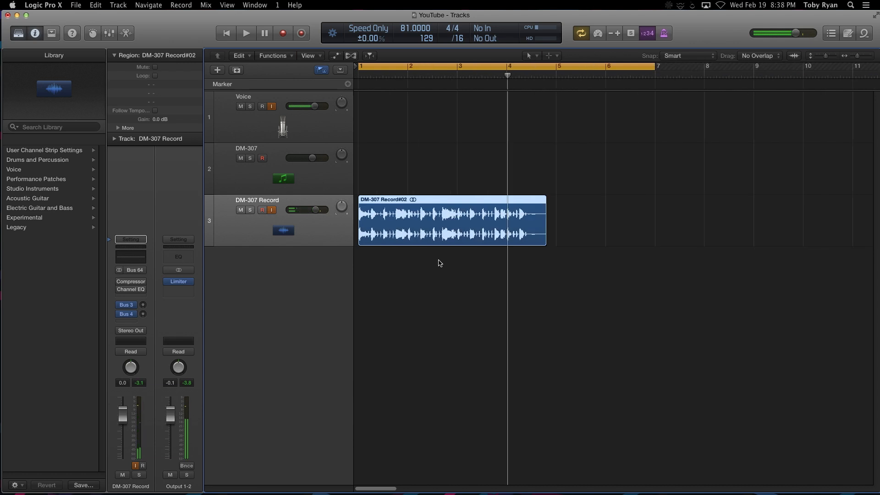
{"action": "key", "text": "Cmd+Tab"}
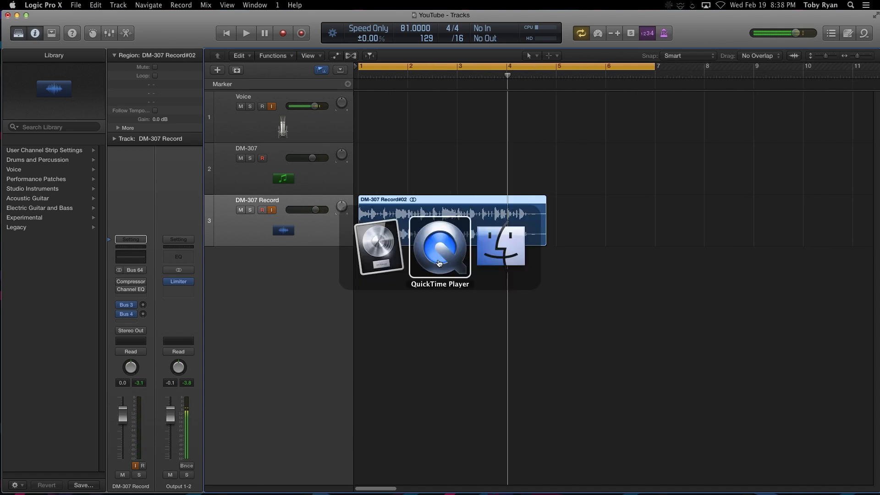